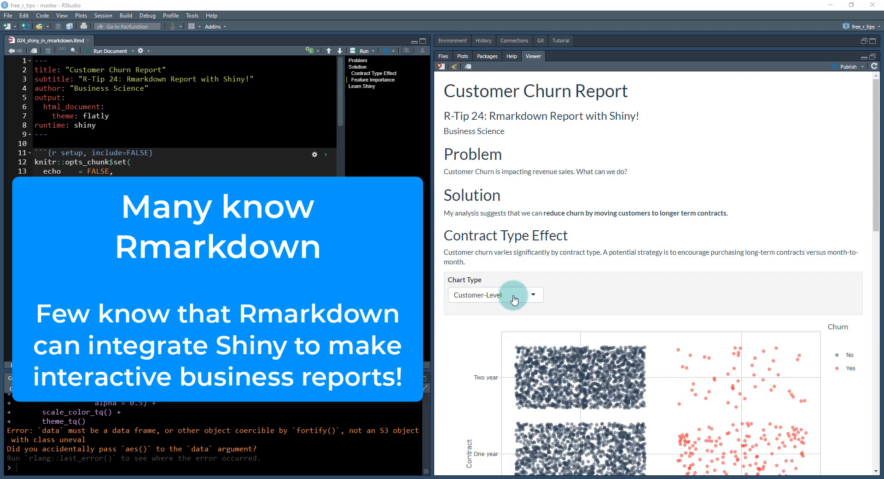
Switch the Chart Type dropdown to Aggregated, then back to Customer-Level.
left_click(495, 295)
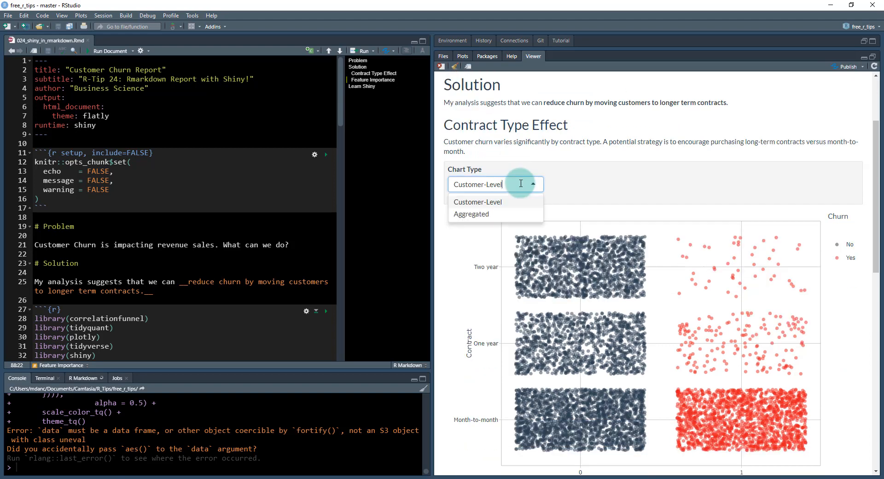
left_click(472, 214)
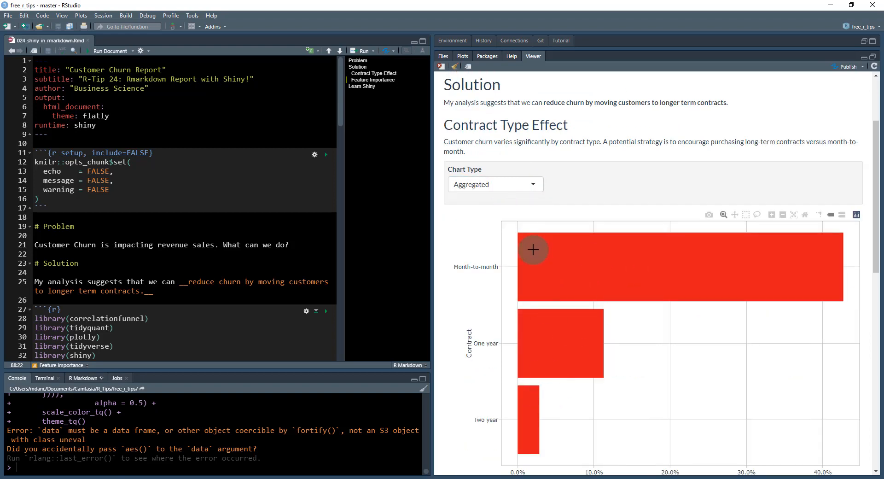
left_click(495, 183)
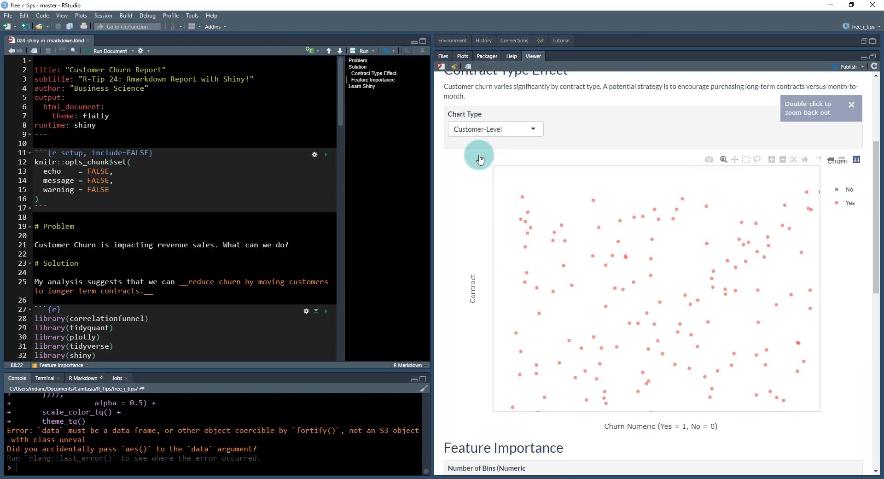
Raise the numeric-feature bins slider from 5 to 7, then scroll down to Learn Shiny.
scroll("down", 3)
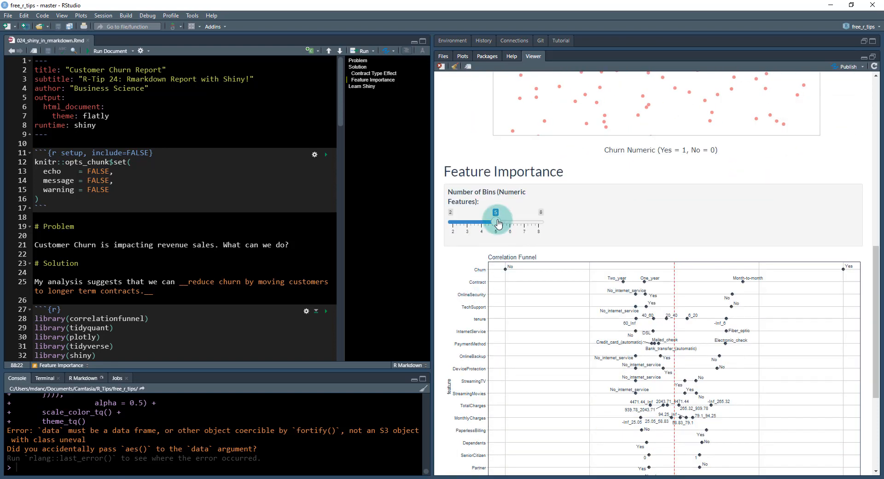
left_click_drag(495, 218, 524, 111)
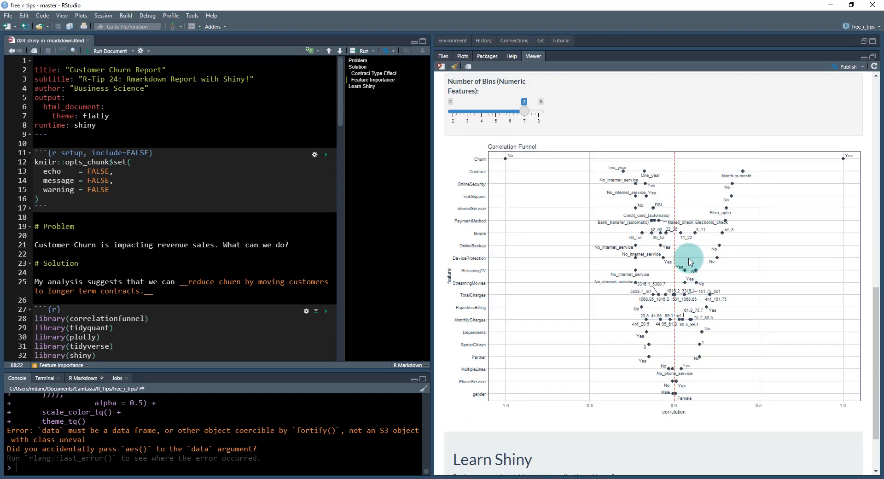
mouse_move(598, 269)
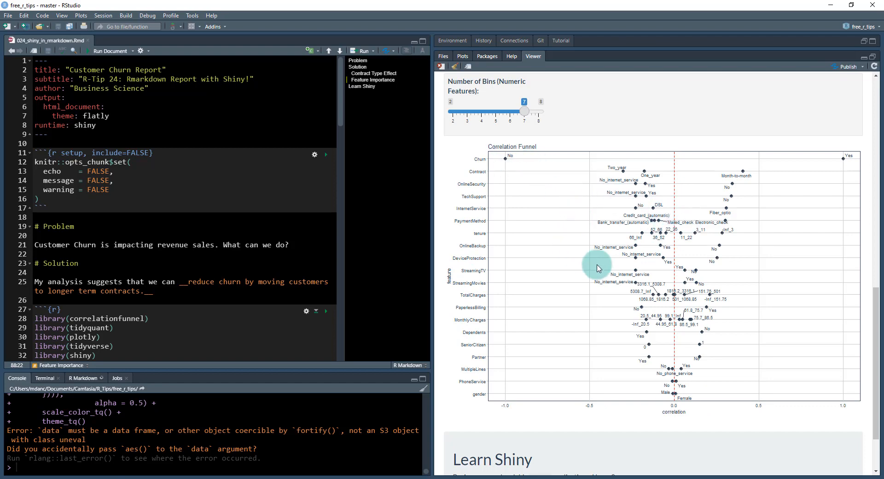
scroll("down", 3)
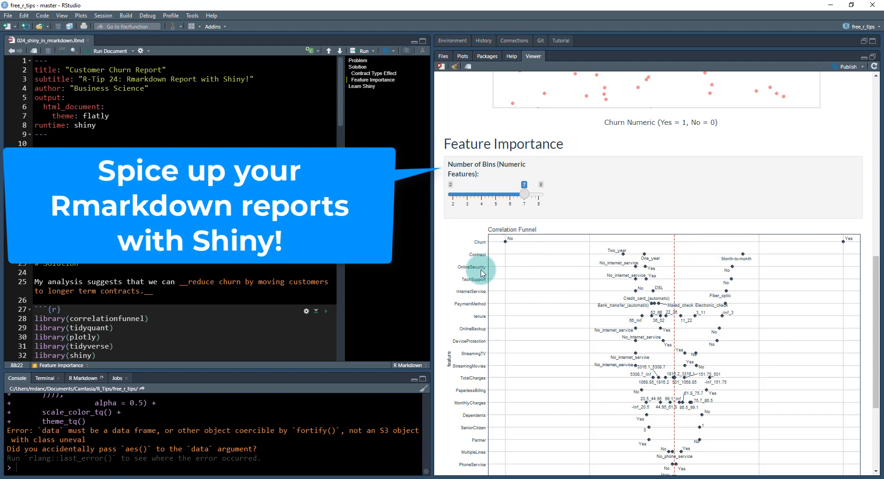
mouse_move(505, 250)
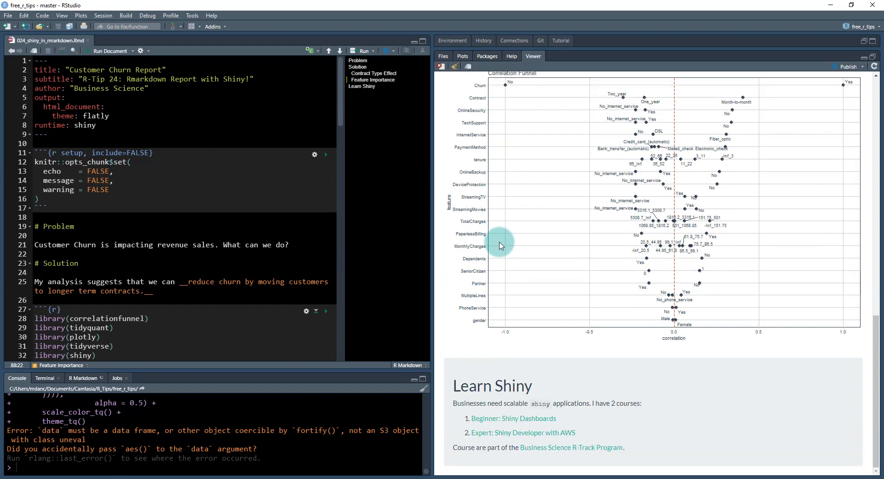
scroll("down", 3)
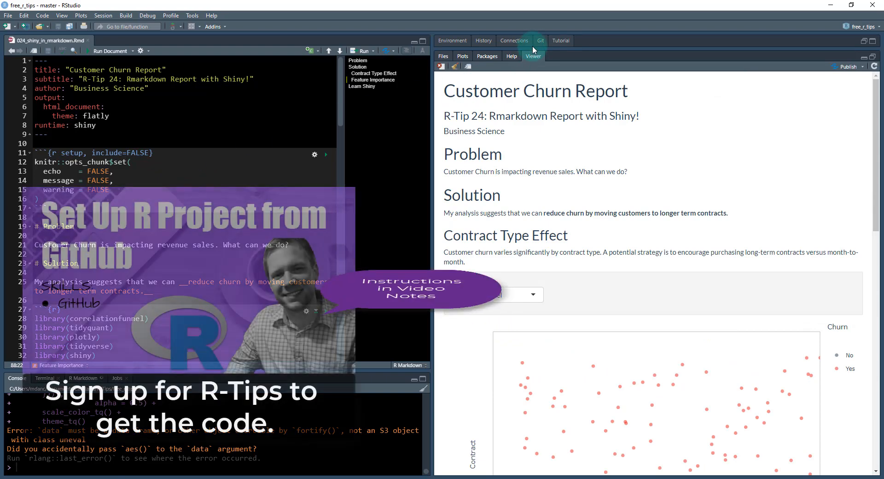
Check the Git pane, then open the 024_shiny_in_rmarkdown folder in Files.
left_click(540, 41)
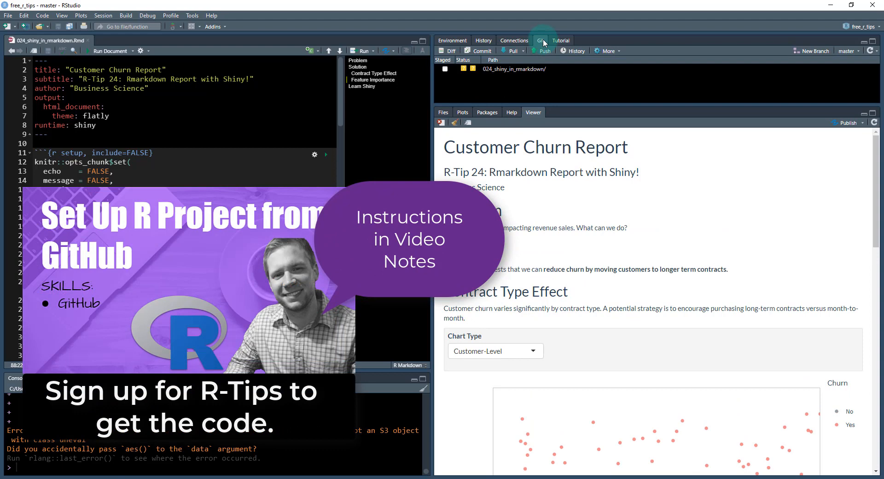
mouse_move(539, 42)
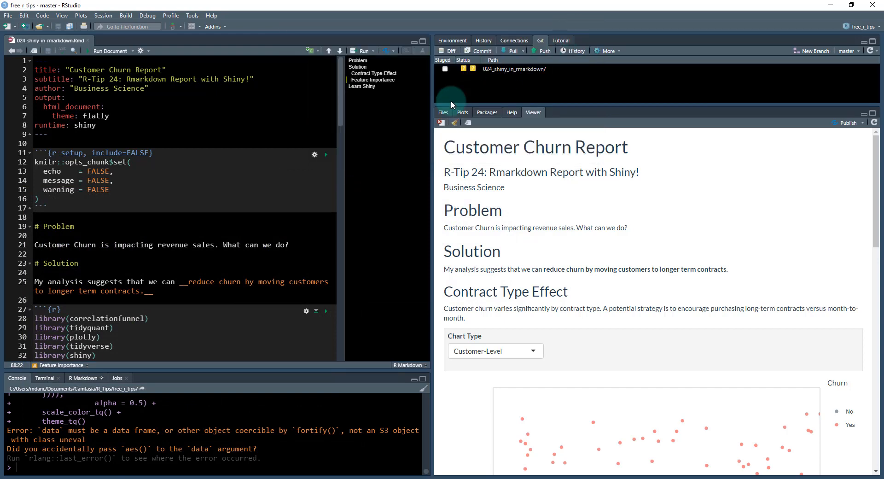
left_click(444, 113)
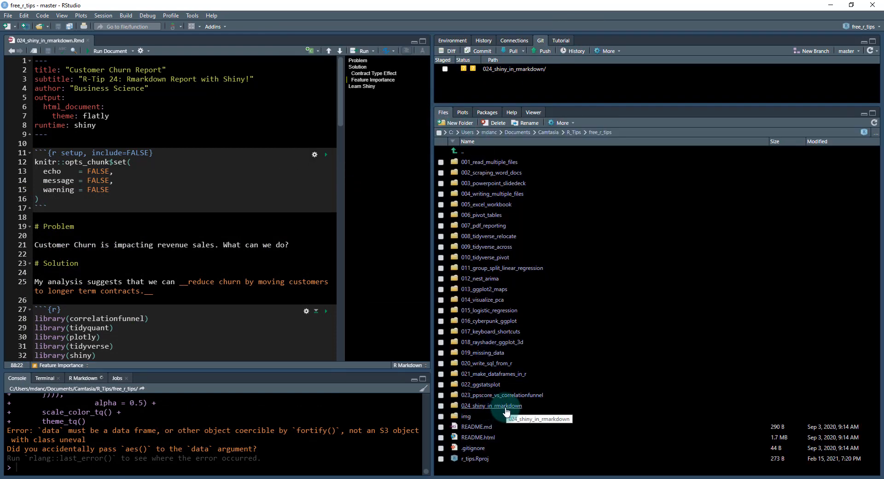
double_click(492, 405)
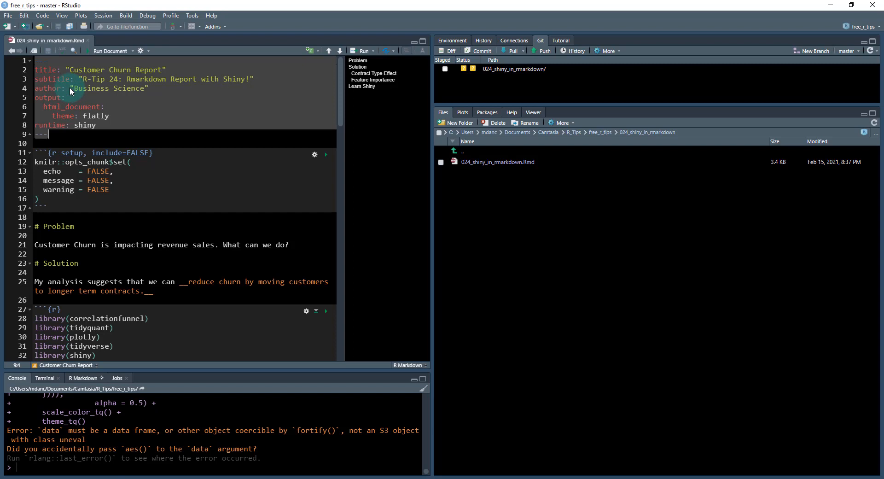
Inspect the runtime: shiny YAML header and run the document to re-render it.
left_click(74, 79)
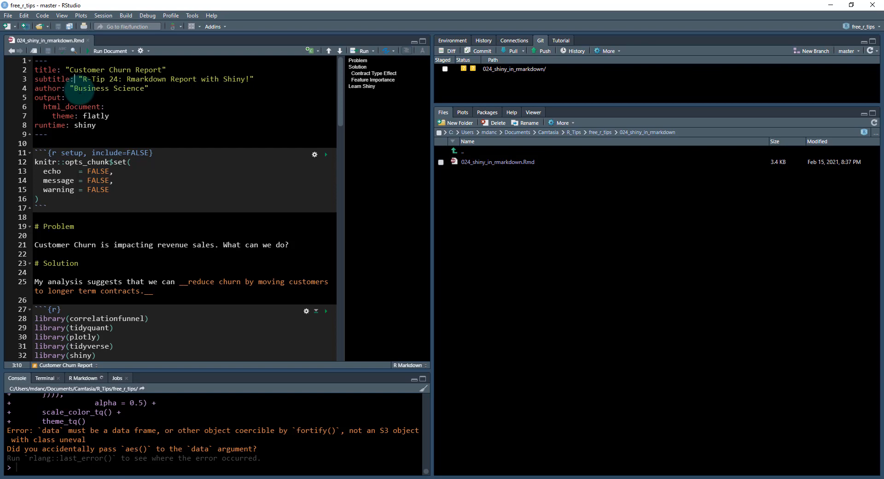
left_click(364, 51)
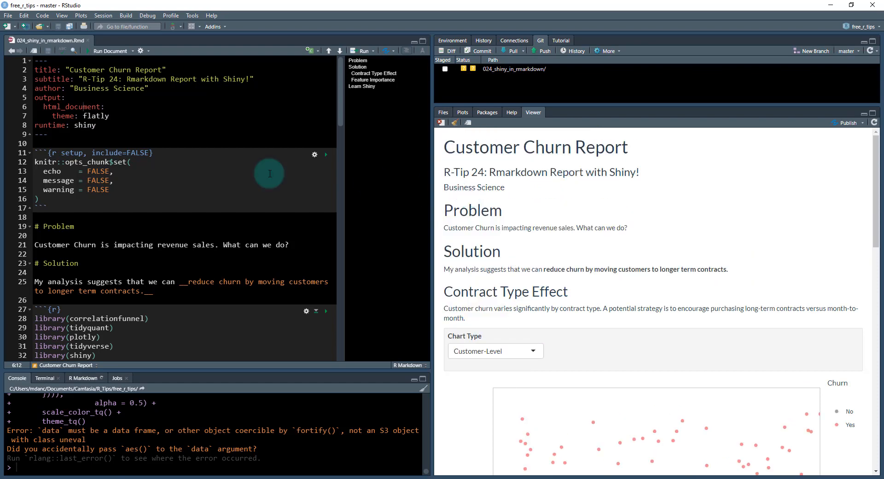
double_click(65, 125)
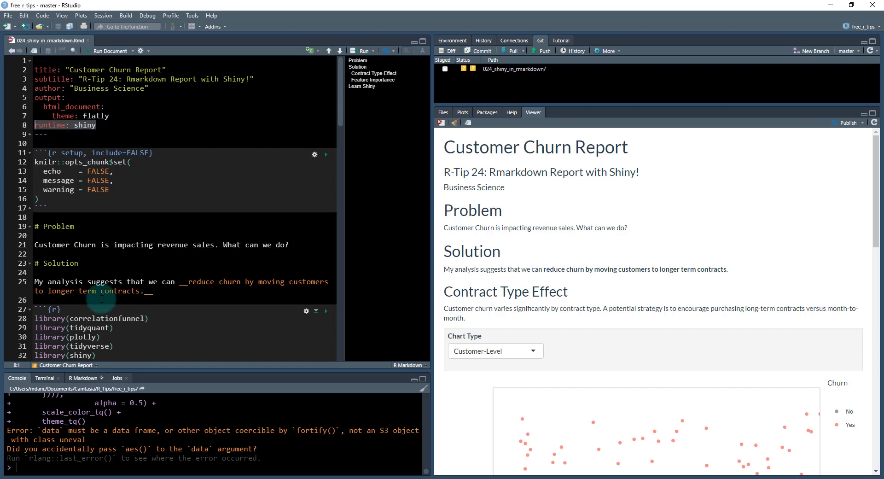
left_click(82, 378)
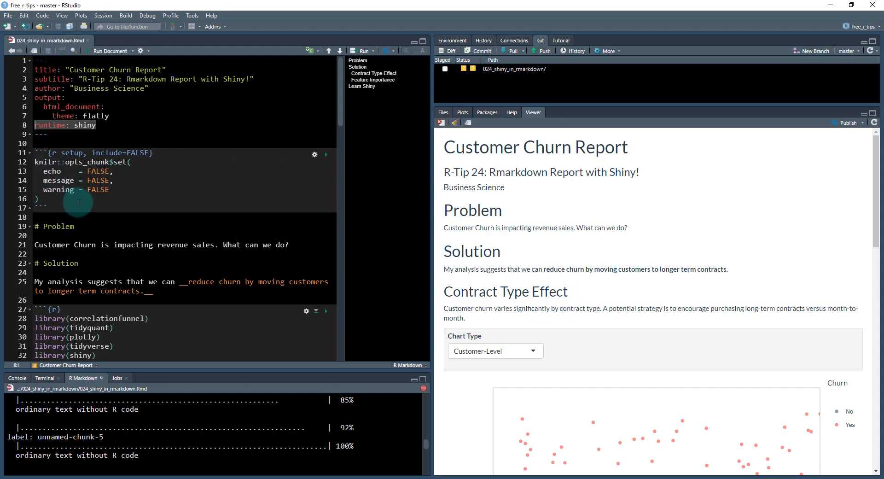
scroll("down", 3)
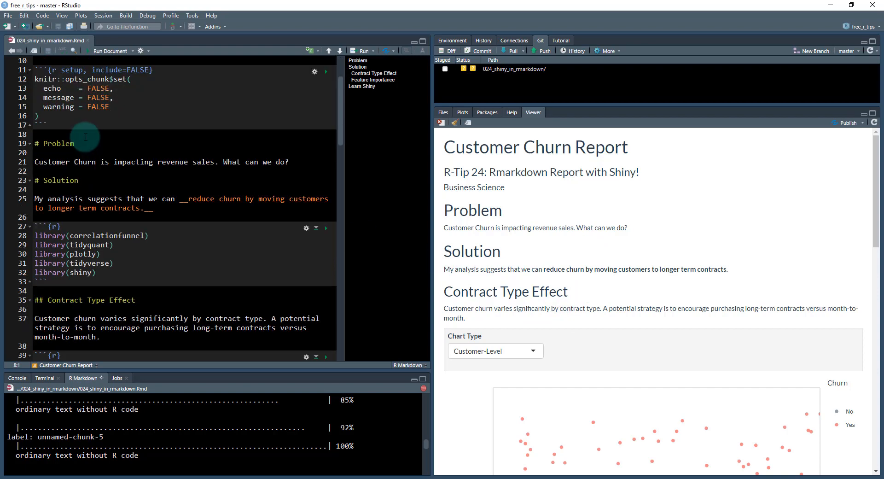
left_click(51, 143)
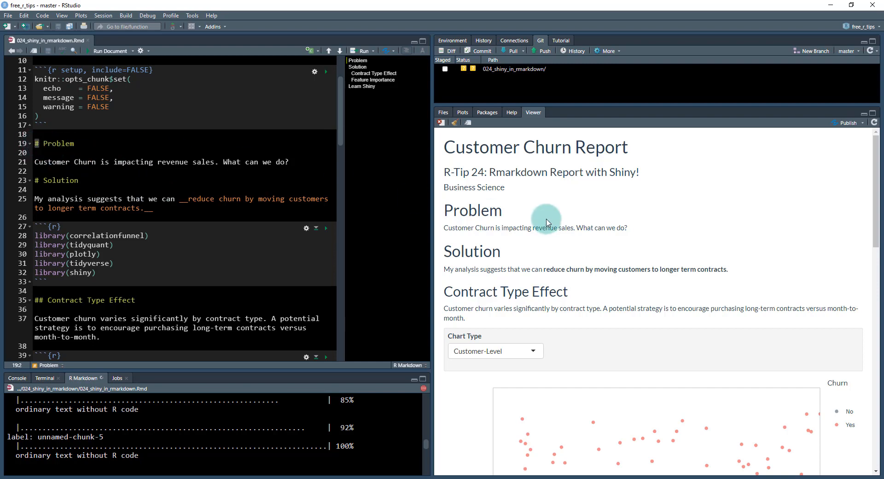
mouse_move(499, 208)
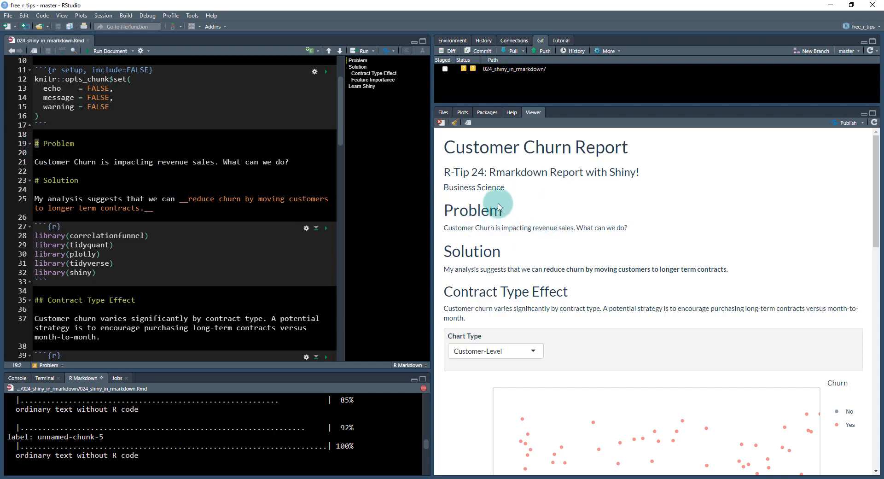
mouse_move(79, 164)
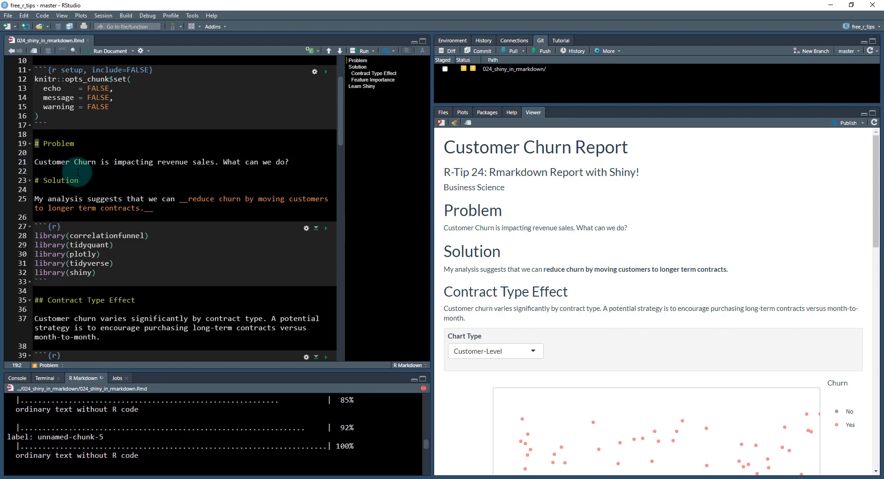
mouse_move(246, 165)
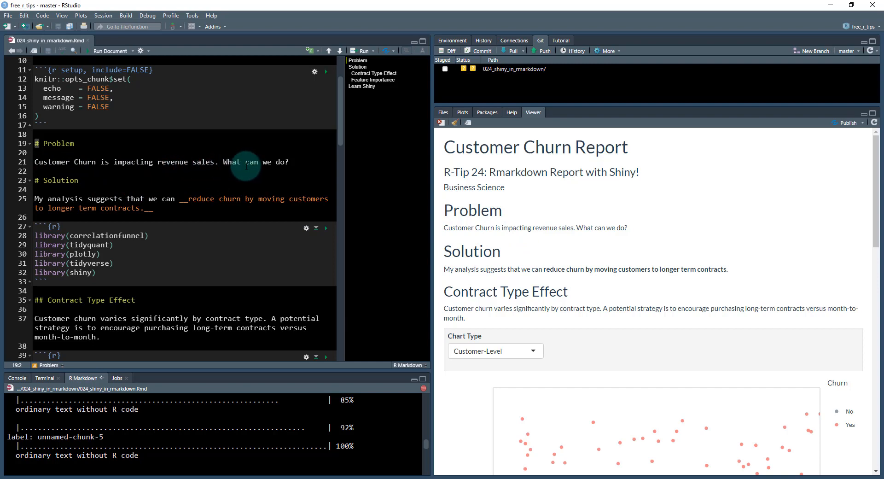
mouse_move(328, 118)
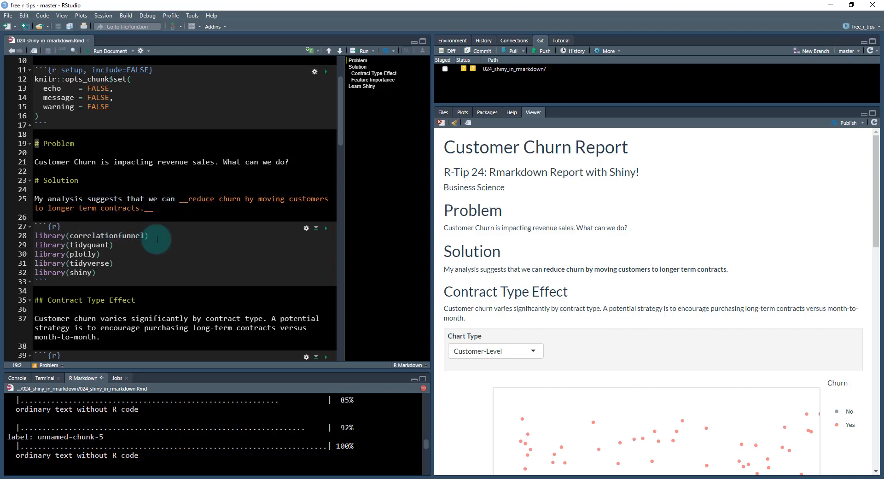
scroll("down", 3)
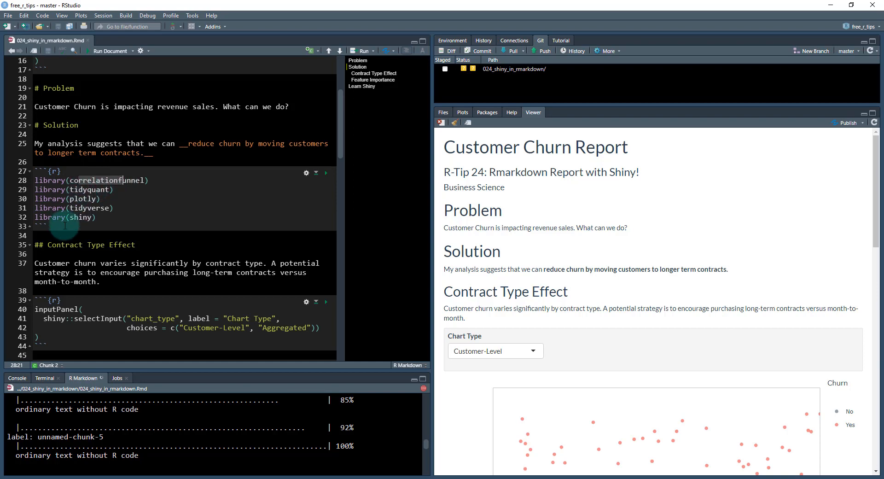
mouse_move(116, 252)
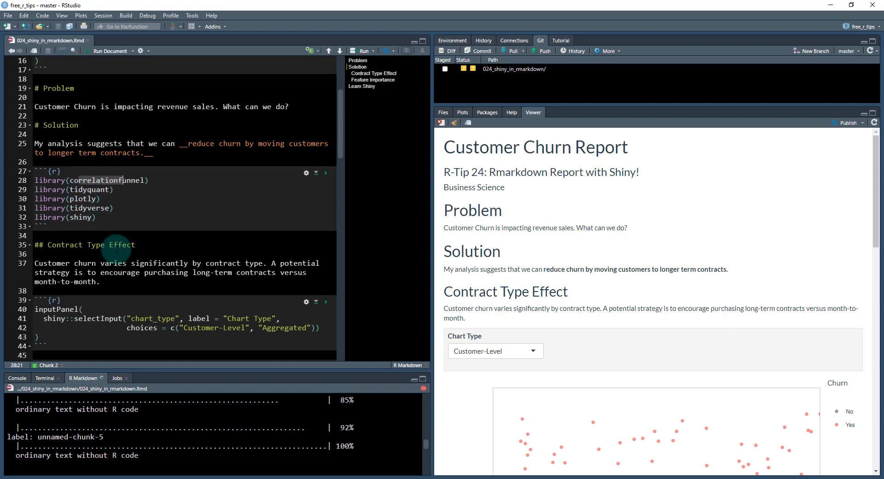
scroll("down", 3)
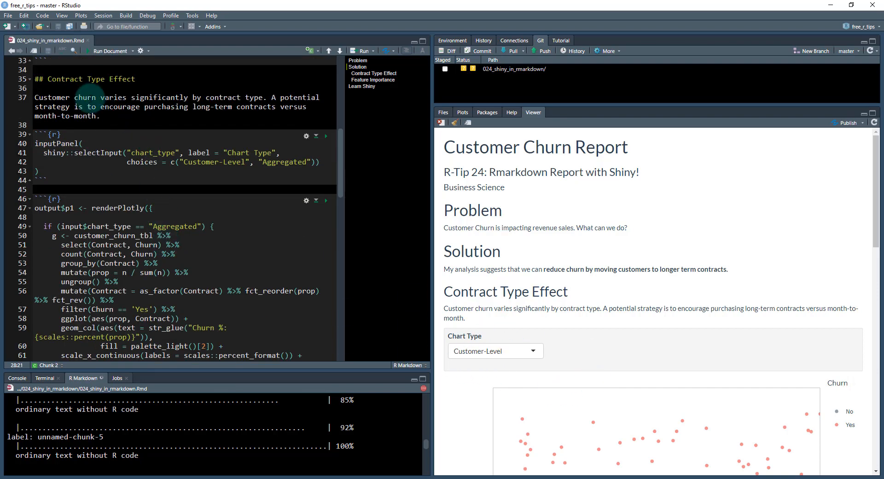
scroll("down", 3)
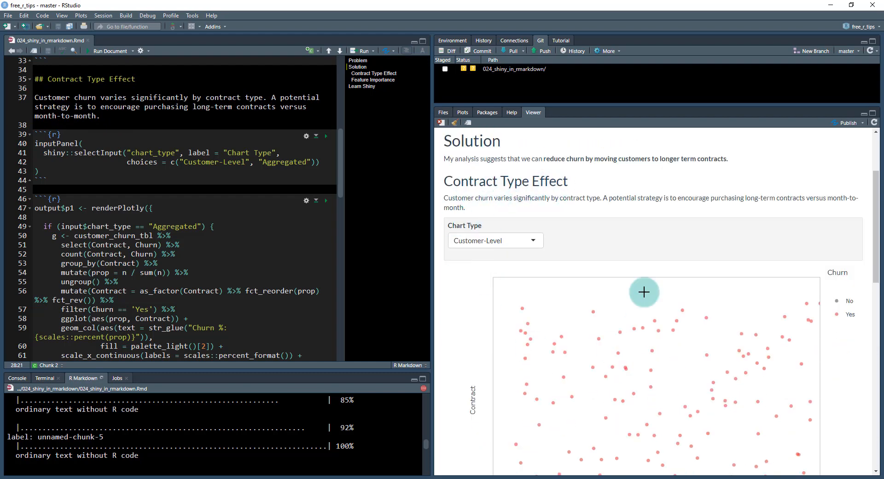
scroll("down", 3)
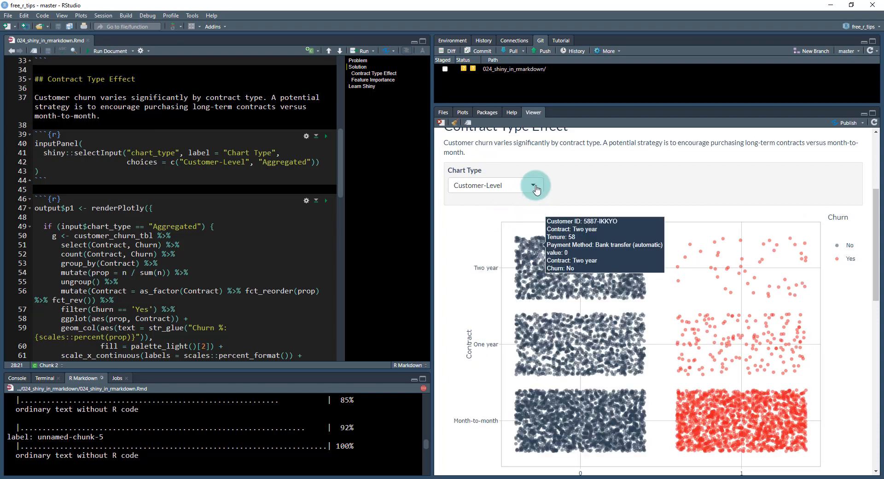
left_click(535, 185)
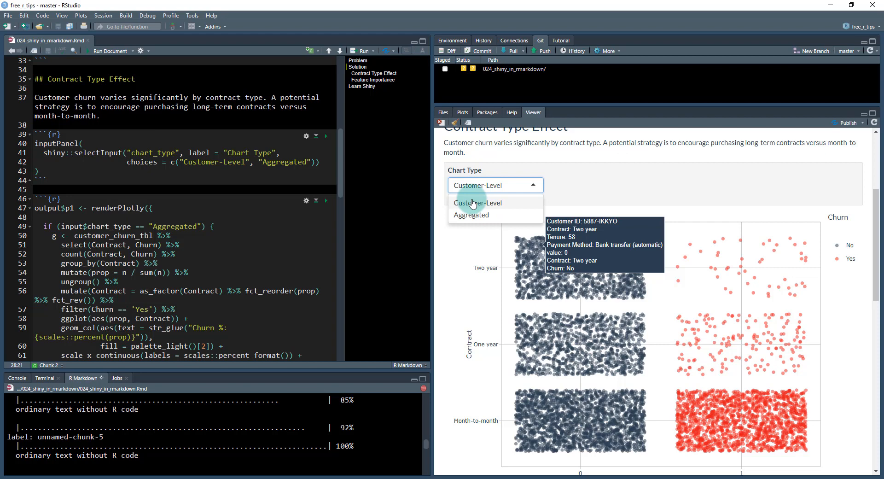
left_click(478, 203)
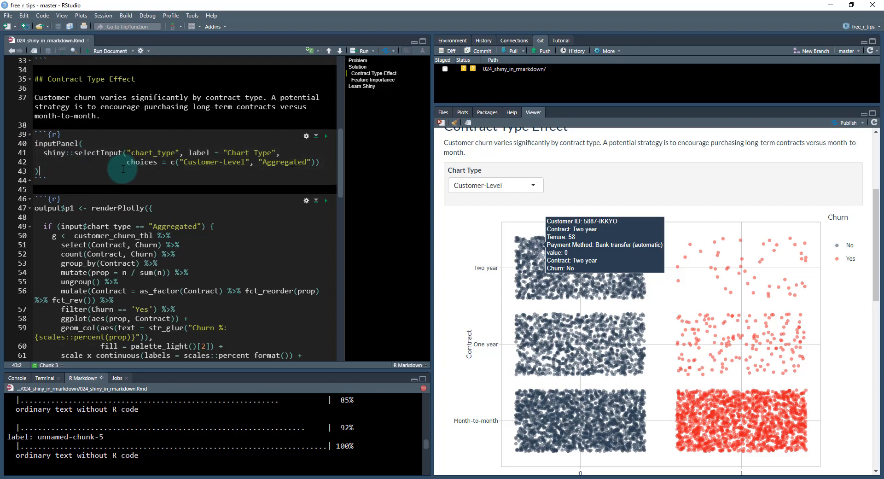
mouse_move(474, 191)
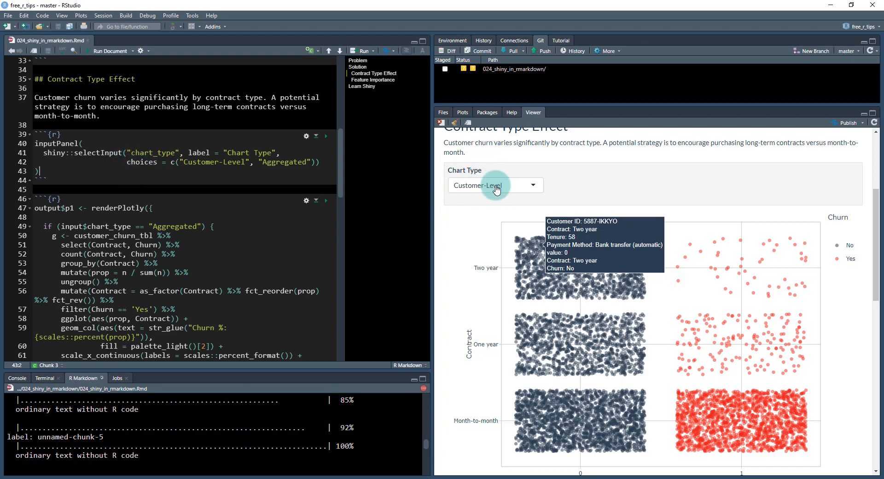
mouse_move(231, 281)
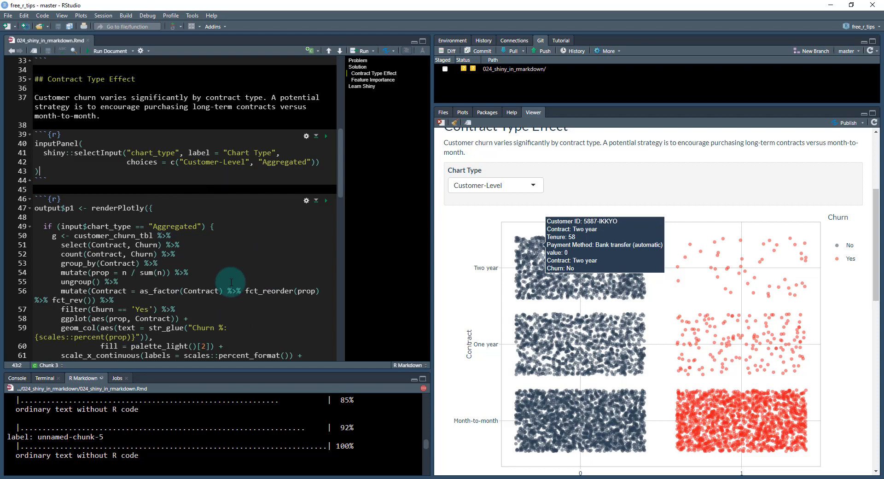
mouse_move(226, 273)
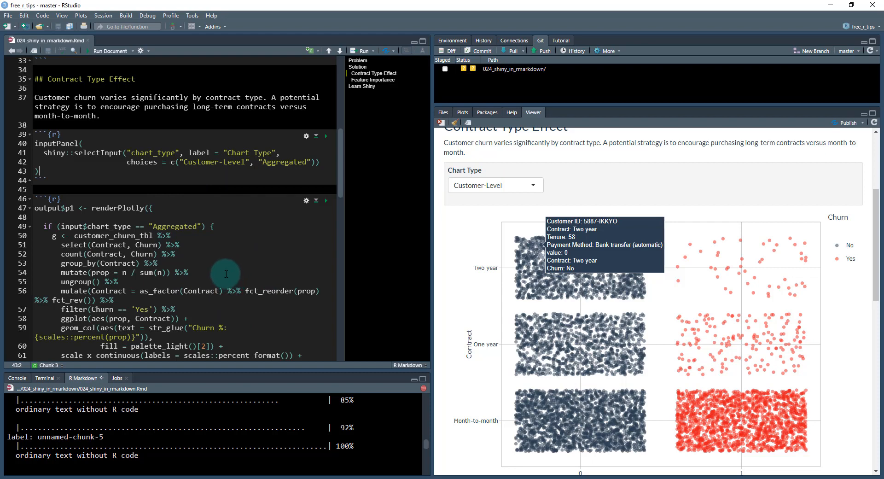
mouse_move(475, 216)
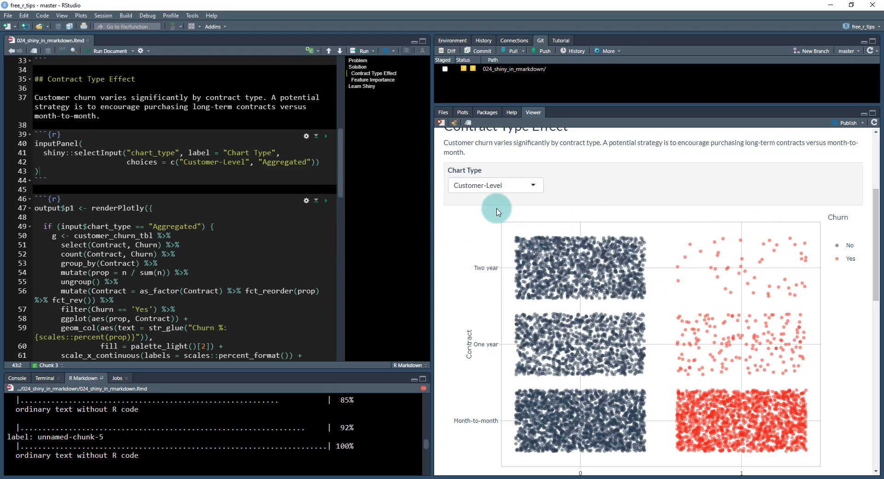
mouse_move(498, 231)
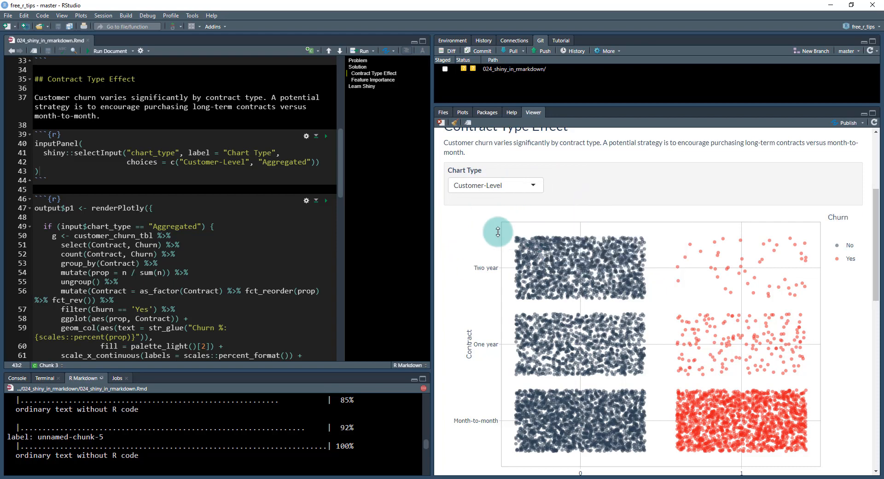
mouse_move(493, 241)
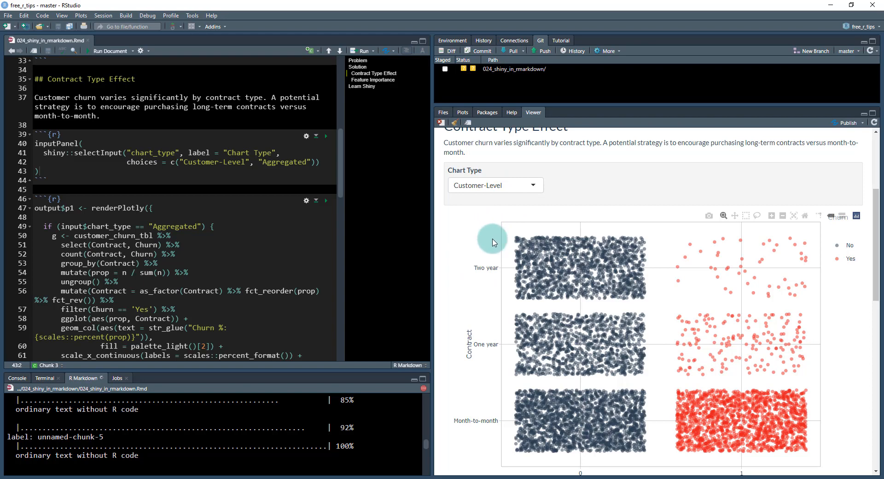
mouse_move(628, 394)
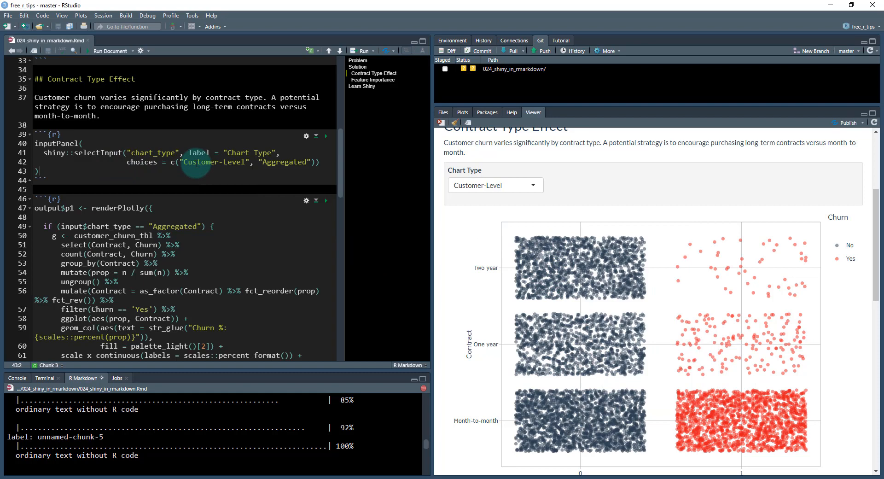
mouse_move(607, 287)
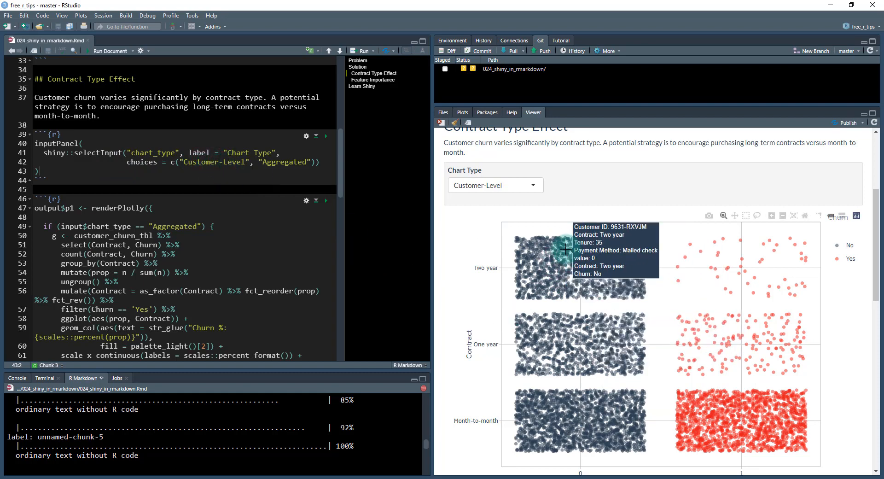
mouse_move(715, 255)
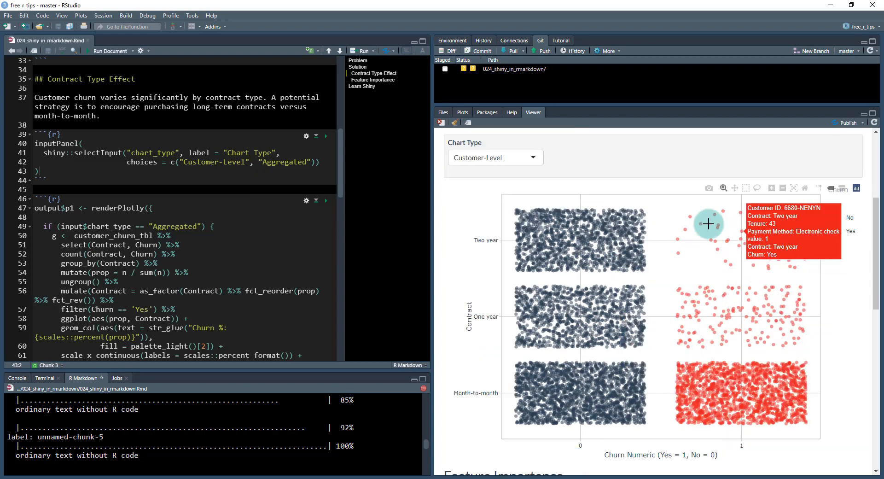
mouse_move(736, 237)
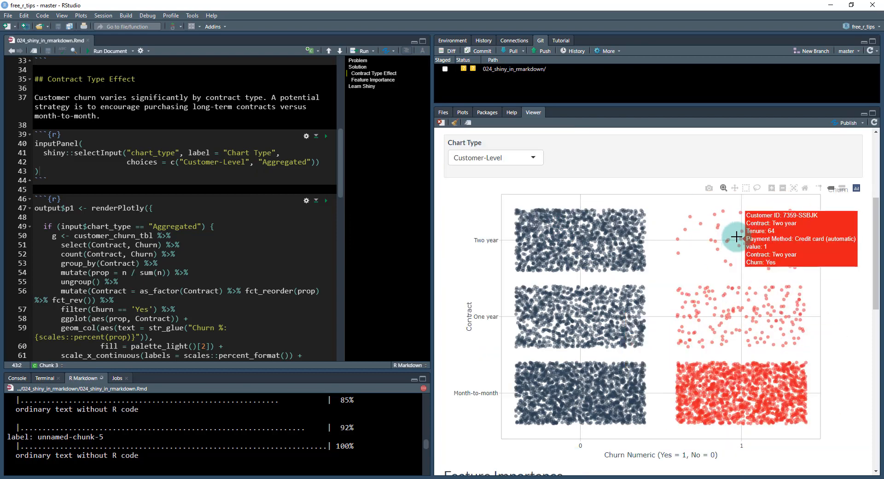
mouse_move(742, 231)
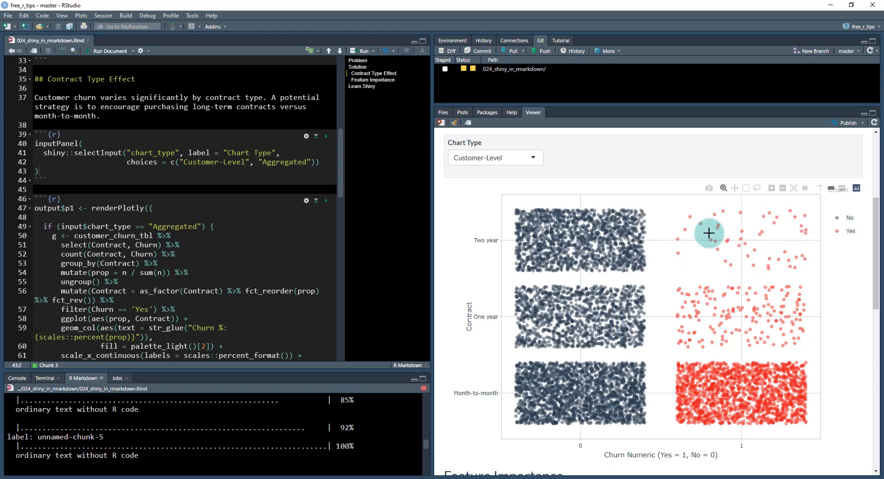
mouse_move(708, 234)
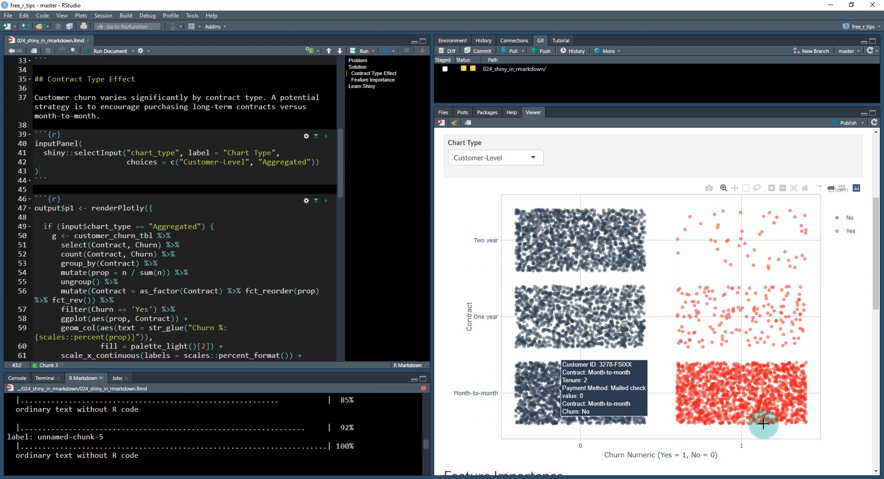
mouse_move(736, 249)
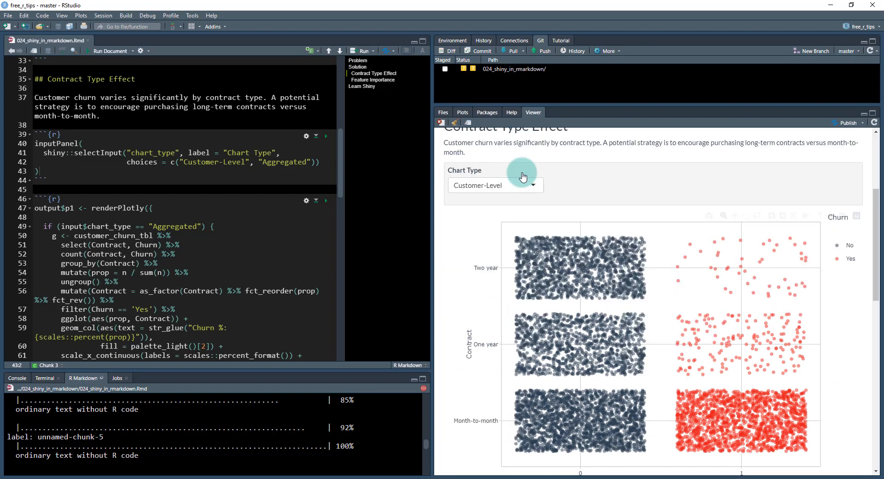
Set the Contract Type Effect chart's Chart Type to Customer-Level and scroll the report.
left_click(495, 185)
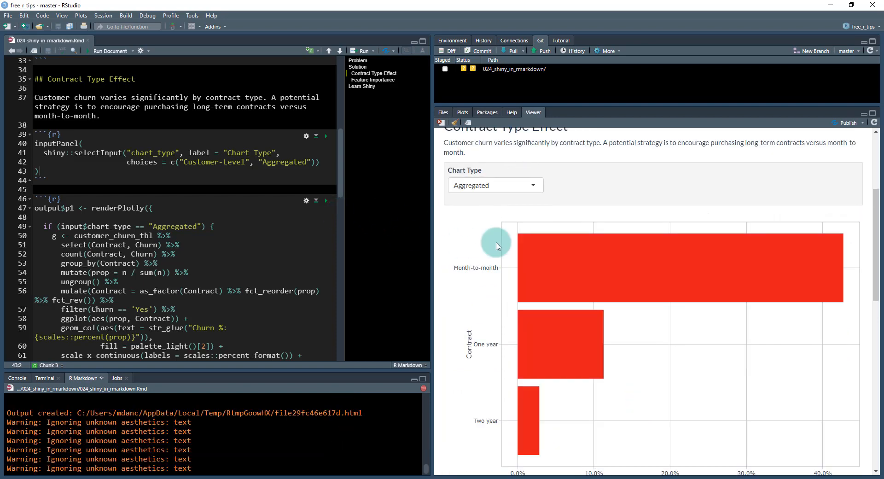
mouse_move(79, 412)
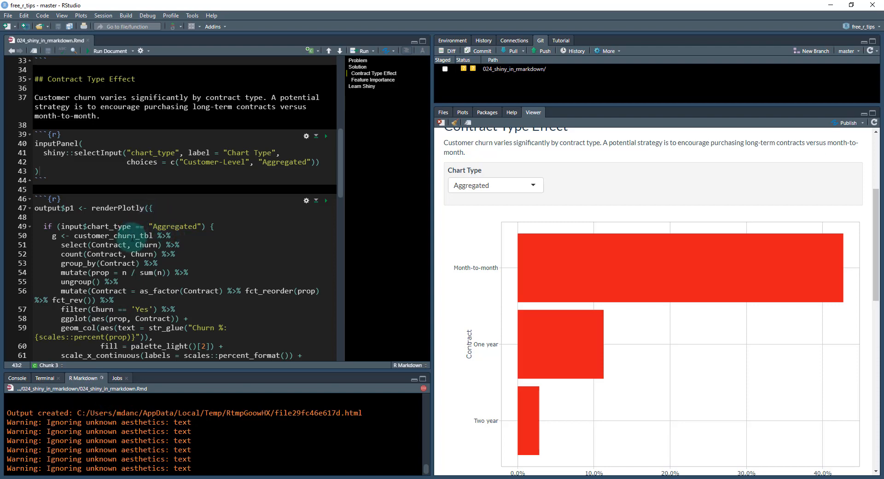
scroll("down", 3)
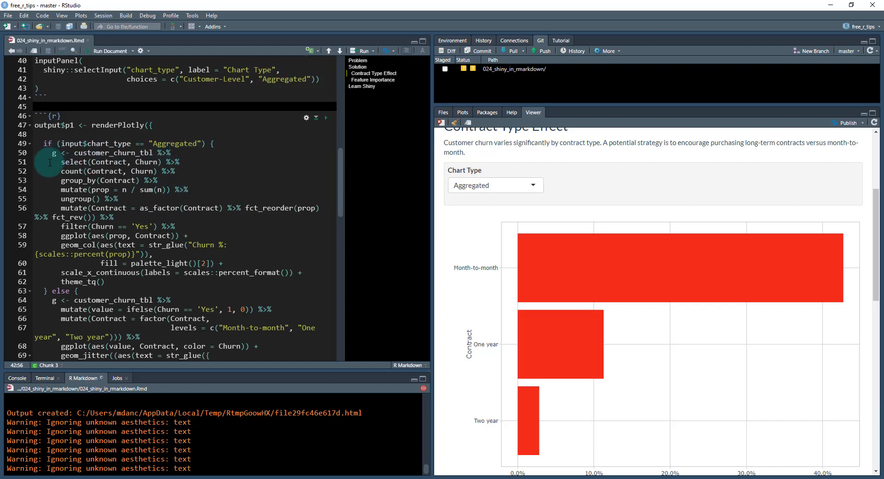
scroll("down", 3)
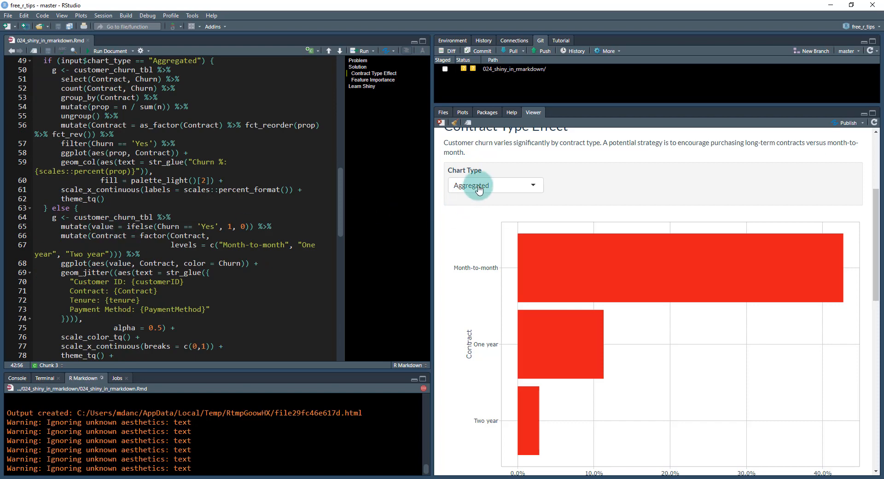
left_click(496, 185)
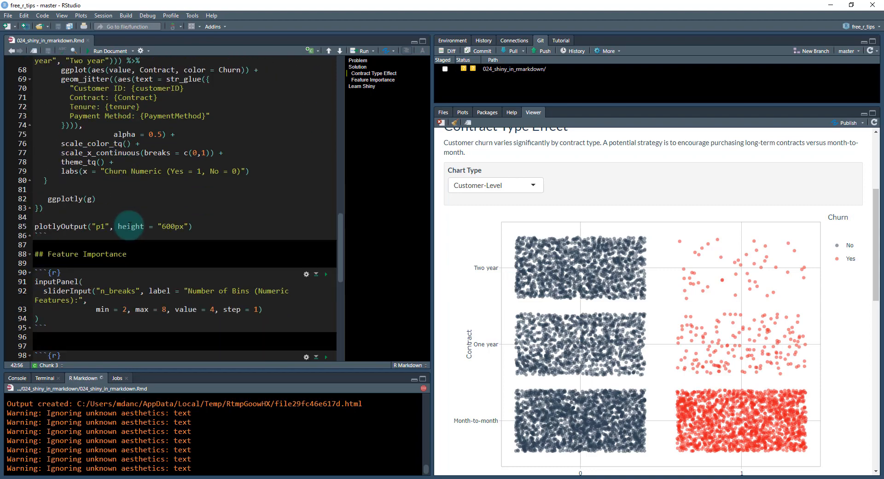
scroll("down", 3)
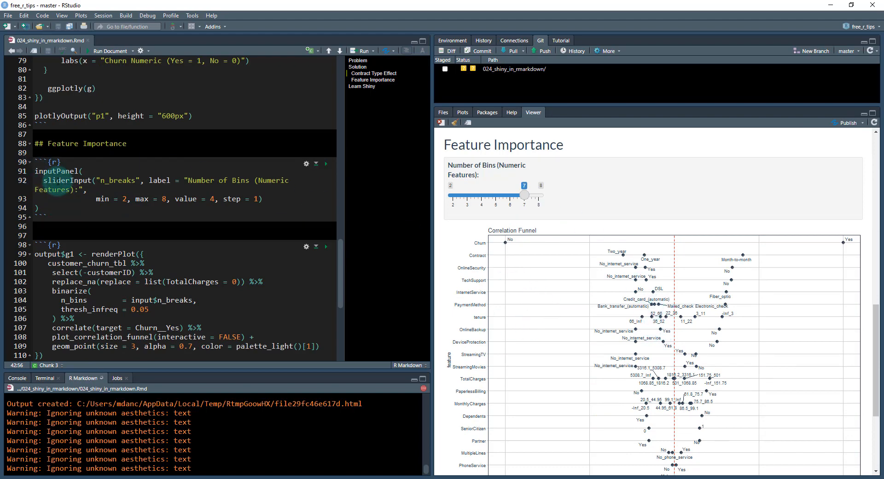
Lower the Number of Bins slider from 7 to 4 and scroll to the correlation funnel.
left_click_drag(525, 195, 495, 195)
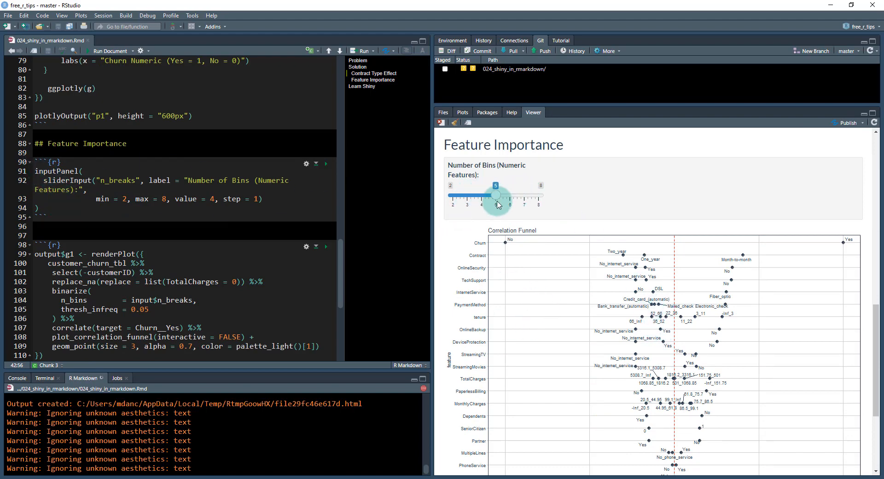
left_click_drag(495, 195, 480, 195)
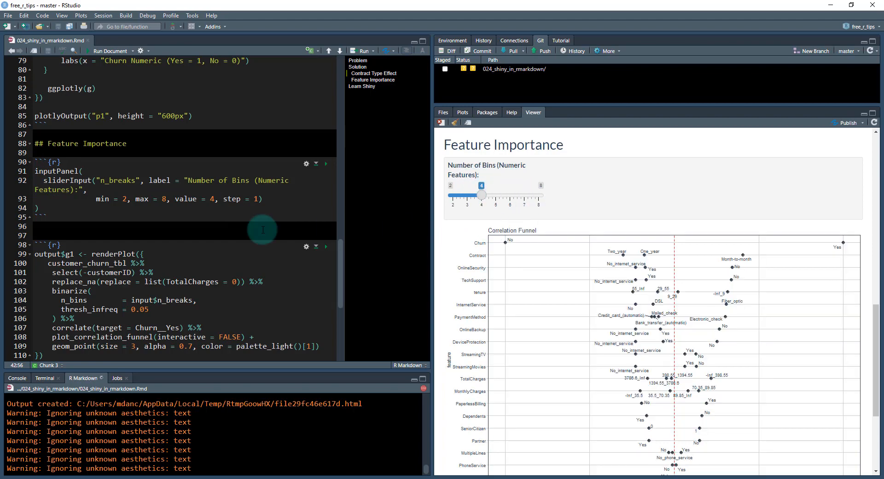
scroll("down", 3)
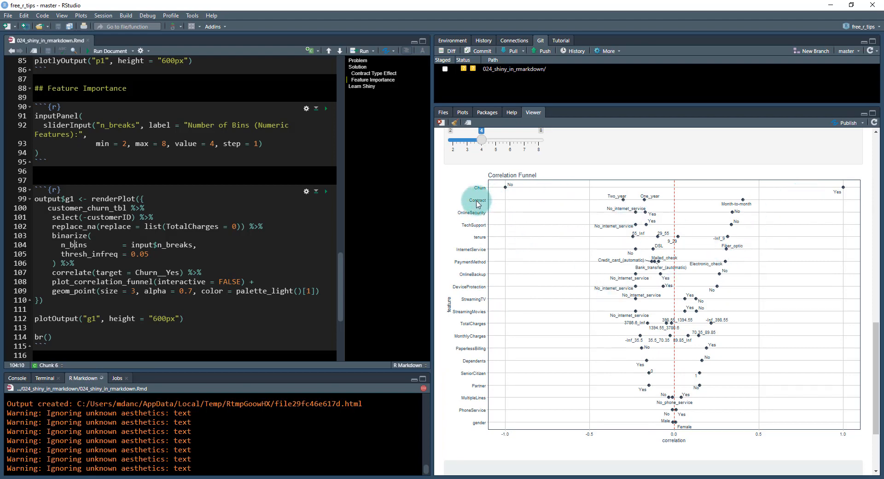
mouse_move(748, 202)
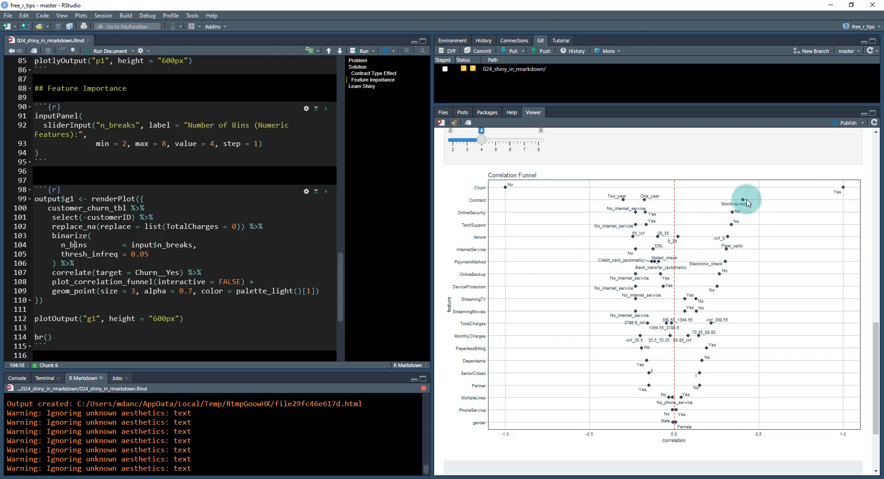
mouse_move(837, 189)
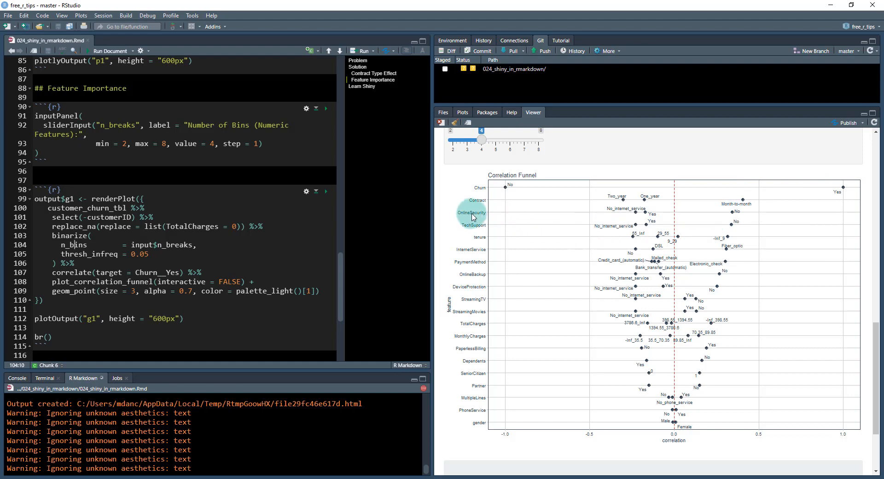
mouse_move(702, 237)
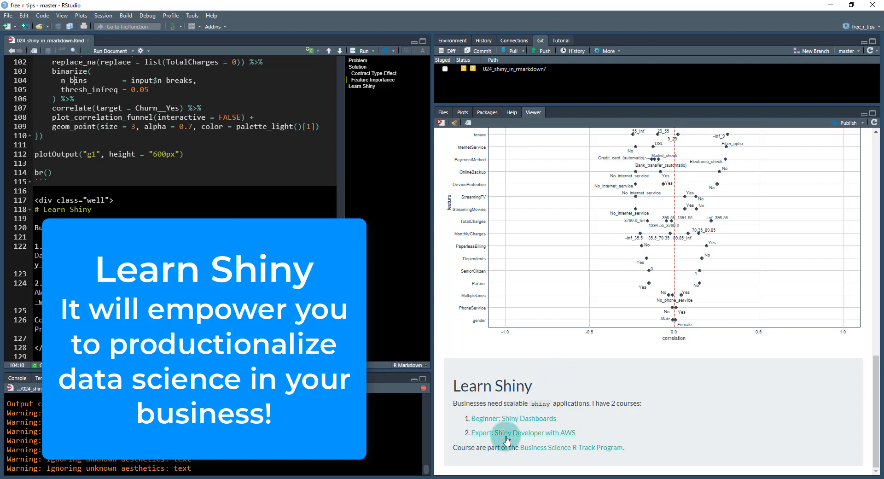
Bring the Learn Shiny section's two course links into view in the Viewer.
left_click(523, 433)
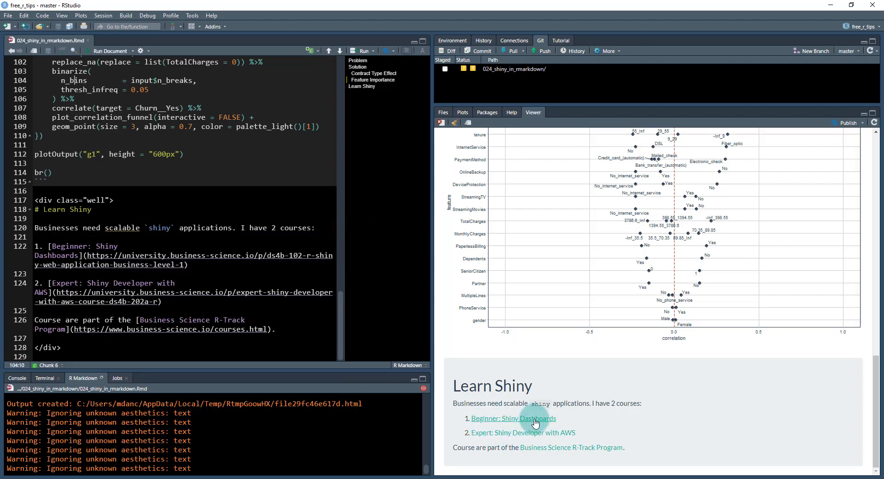
mouse_move(501, 429)
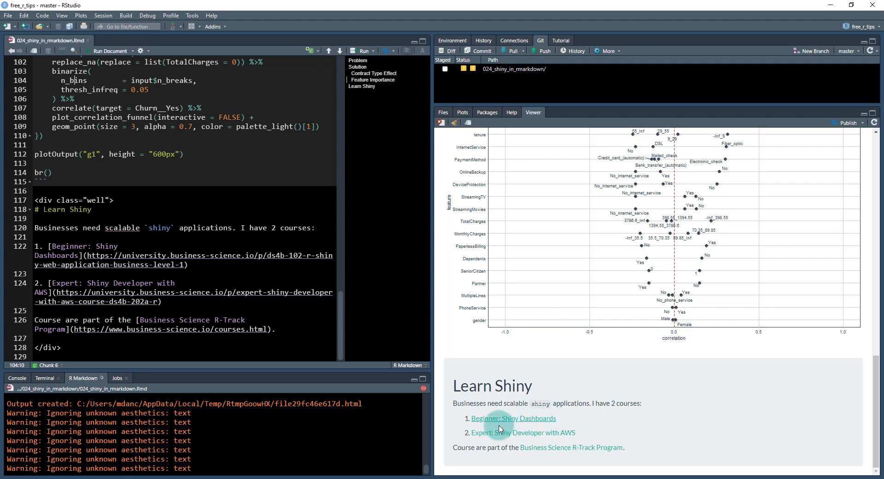
mouse_move(522, 433)
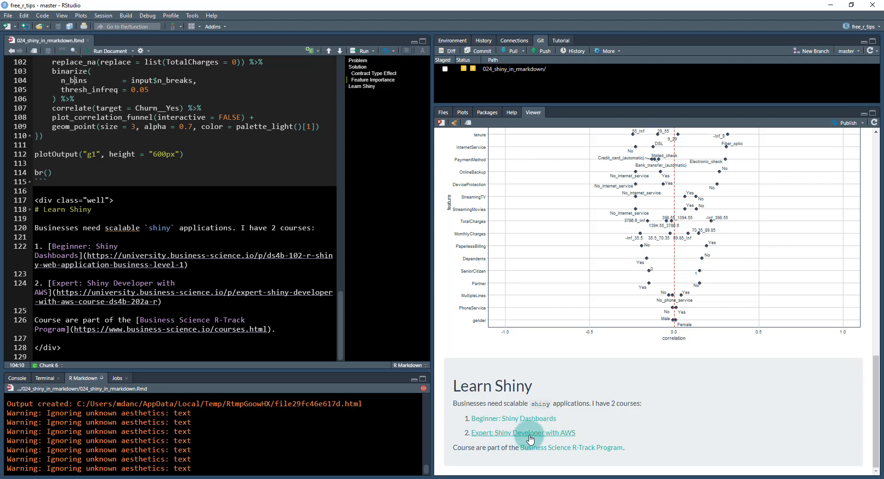
mouse_move(538, 420)
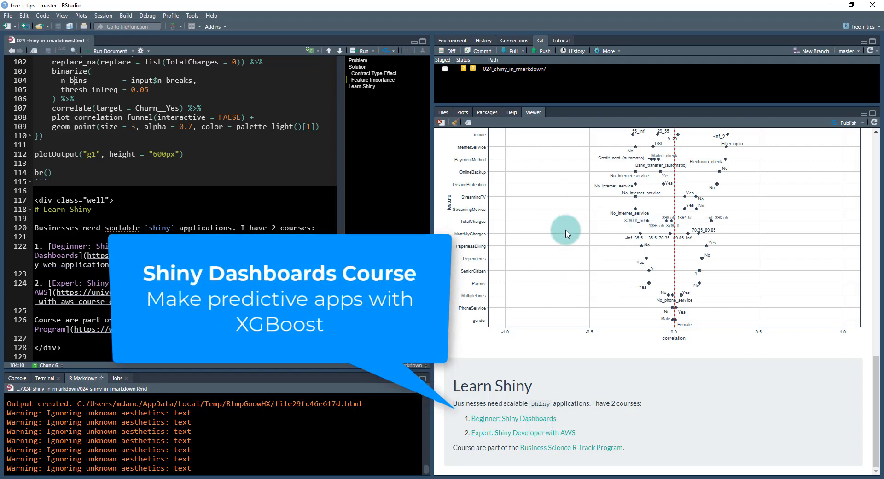
mouse_move(613, 268)
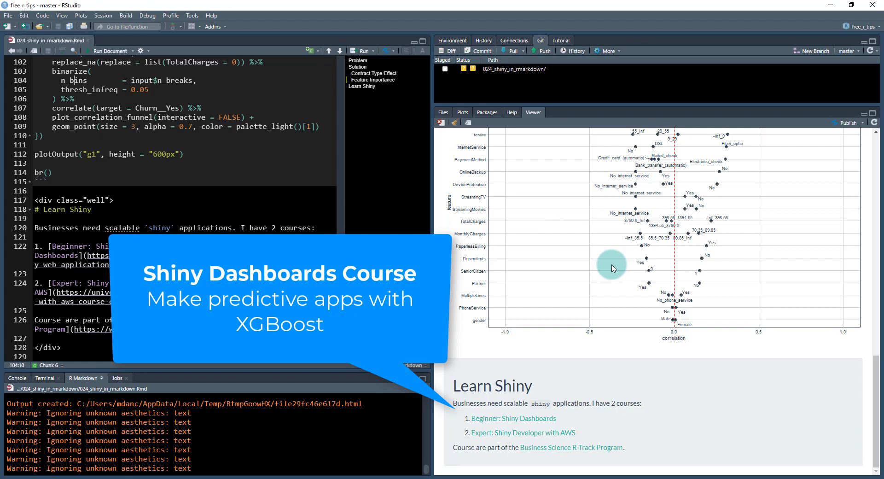
mouse_move(512, 236)
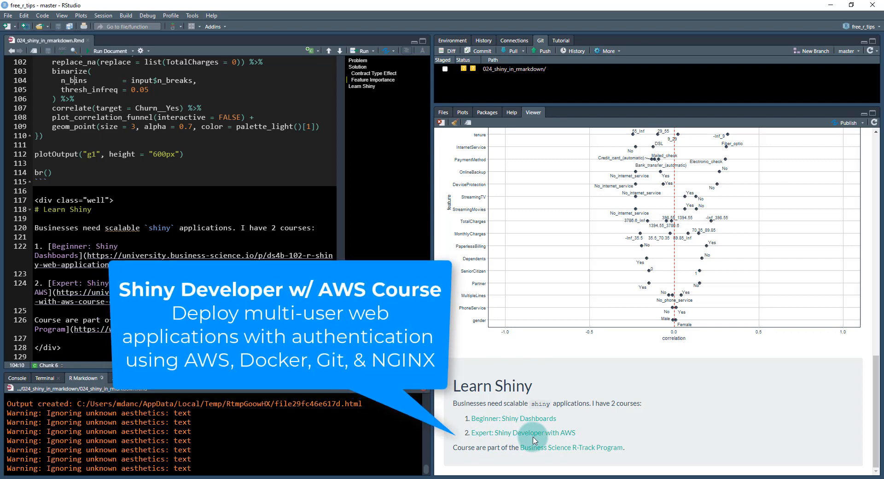
mouse_move(564, 433)
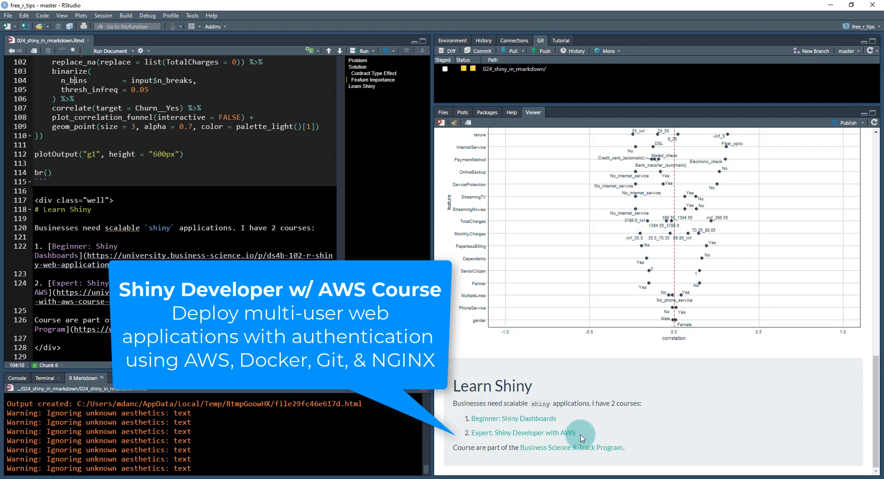
mouse_move(482, 429)
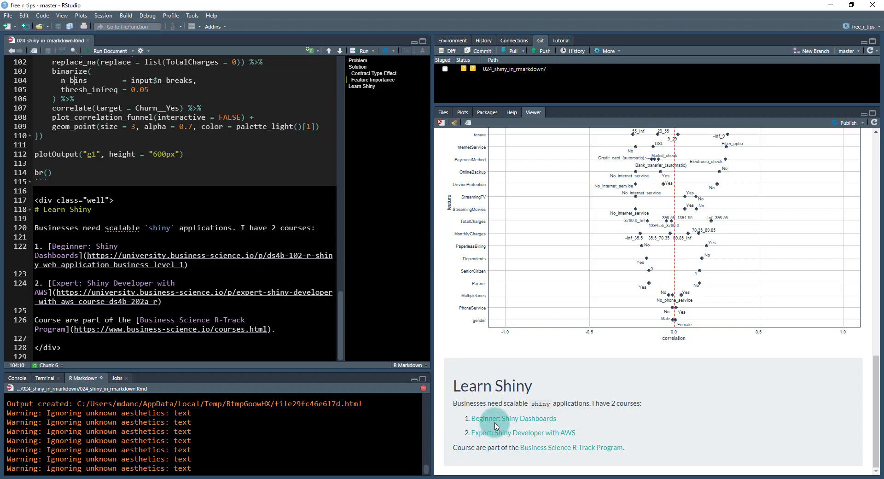
mouse_move(524, 400)
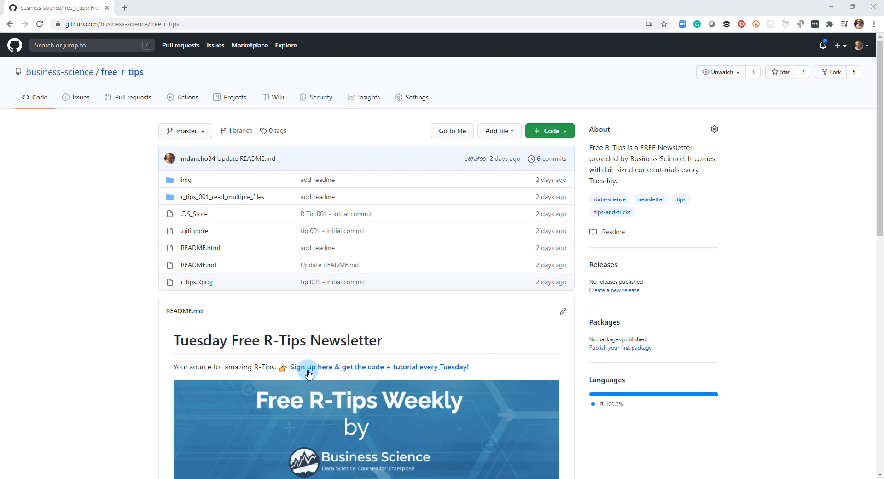
Follow the README's 'Sign up here' link to the Free R-Tips Weekly signup page.
left_click(379, 367)
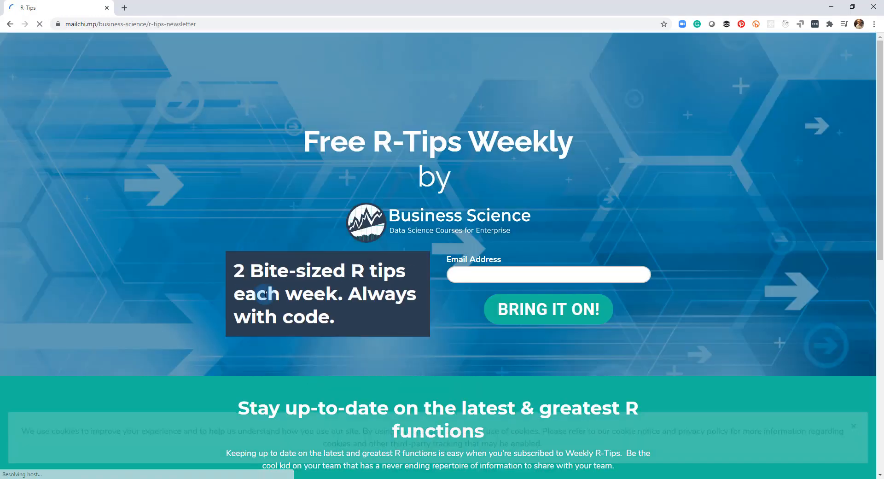